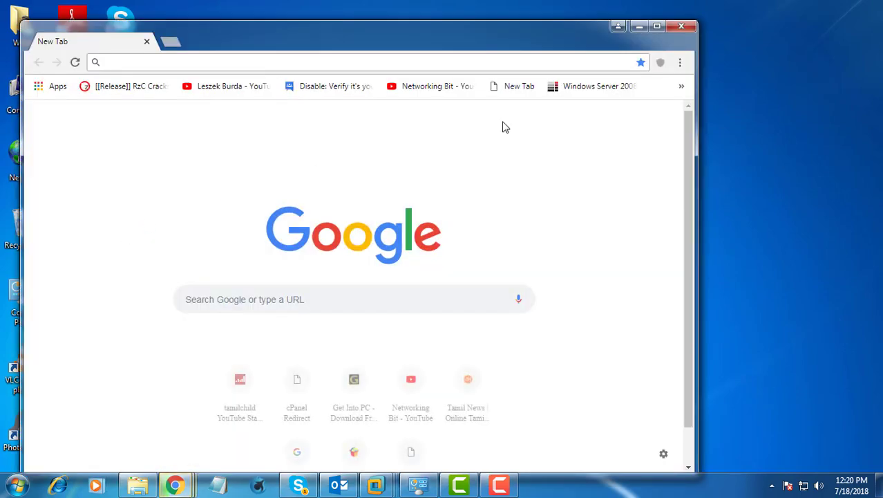
- Maximize Chrome and load the Opera desktop FTP archive index via Paste and go
{"action": "left_click", "coordinate": [655, 26]}
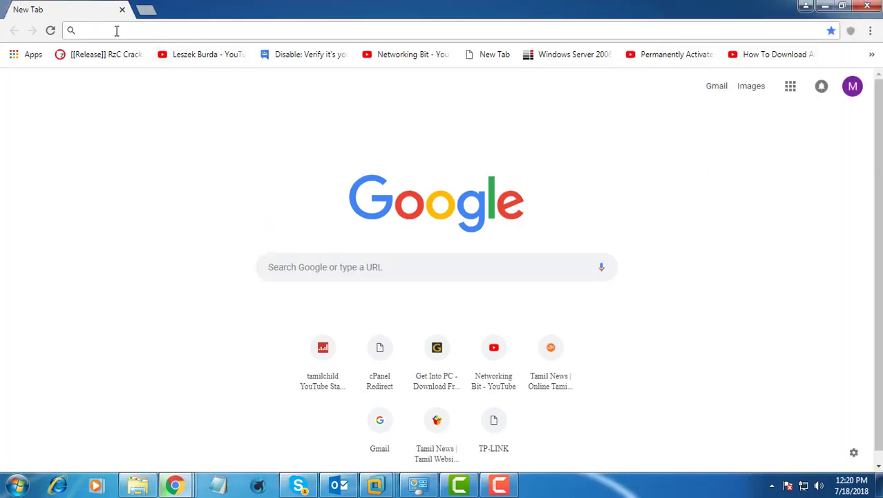
{"action": "right_click", "coordinate": [116, 30]}
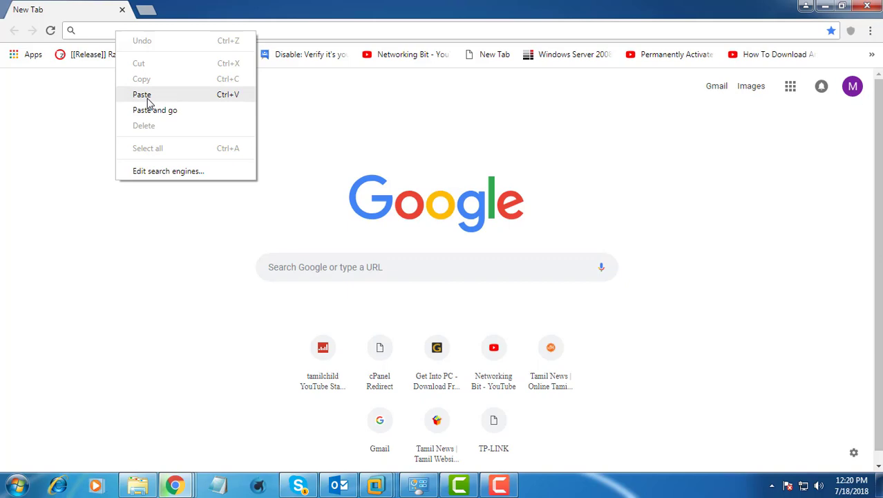
{"action": "left_click", "coordinate": [143, 94]}
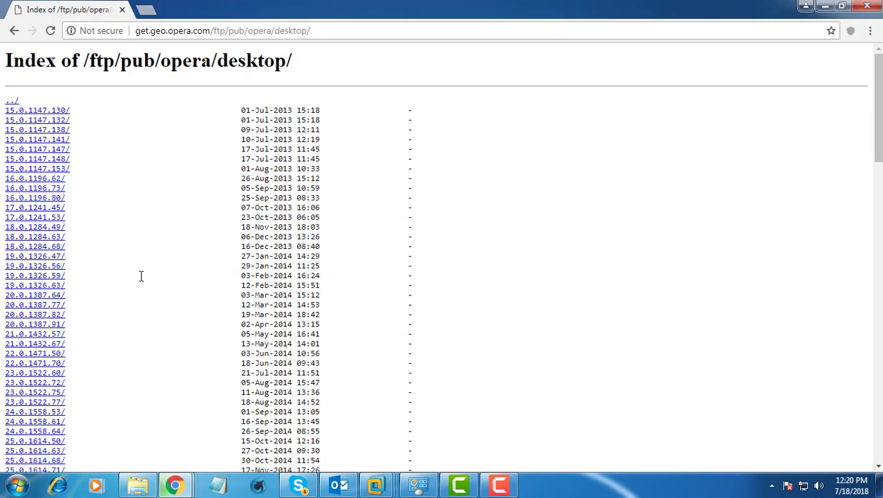
{"action": "mouse_move", "coordinate": [124, 275]}
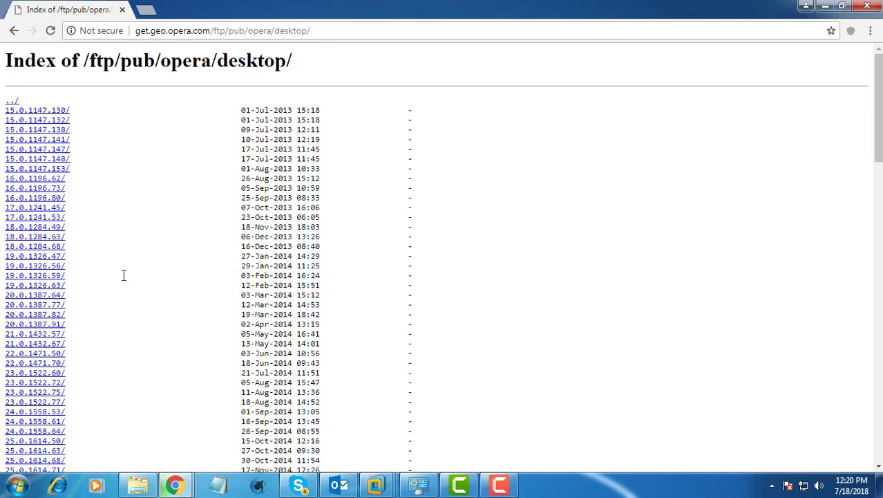
{"action": "scroll", "scroll_direction": "down", "scroll_amount": 3}
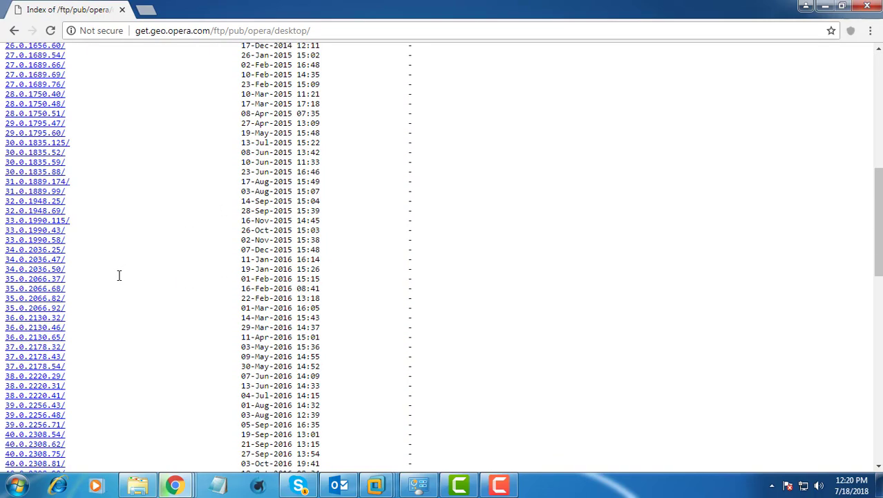
{"action": "scroll", "scroll_direction": "down", "scroll_amount": 3}
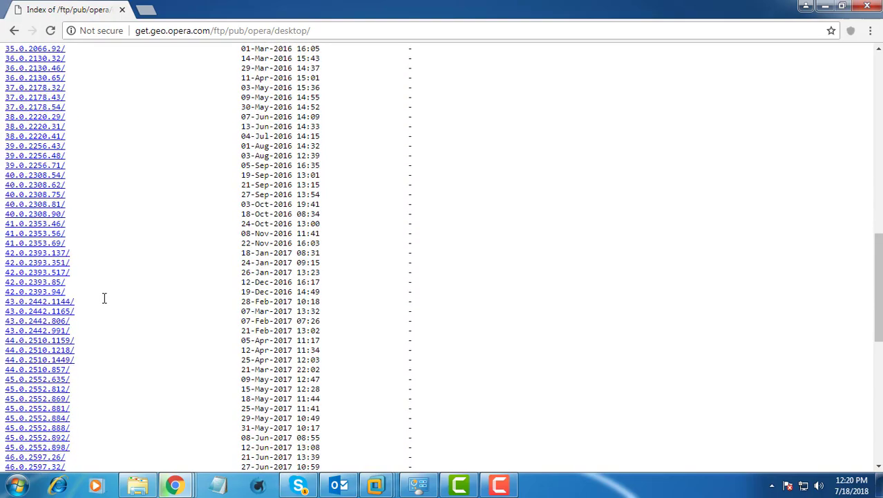
{"action": "scroll", "scroll_direction": "down", "scroll_amount": 3}
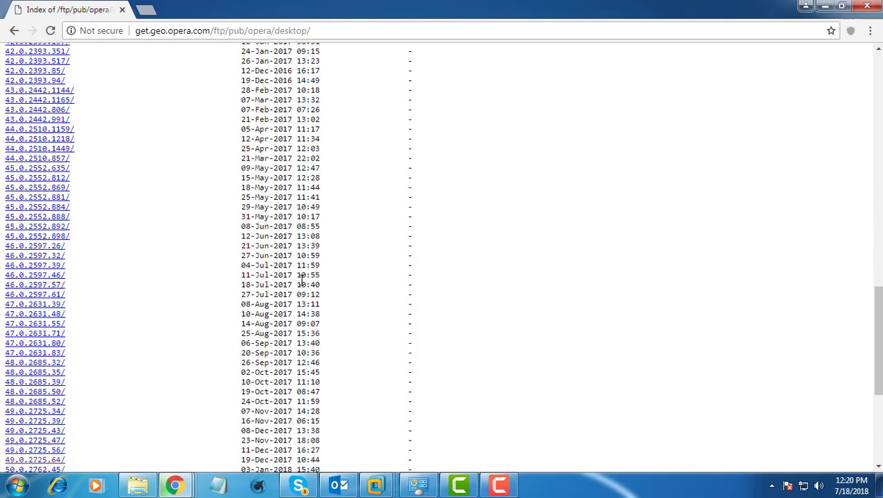
{"action": "scroll", "scroll_direction": "up", "scroll_amount": 3}
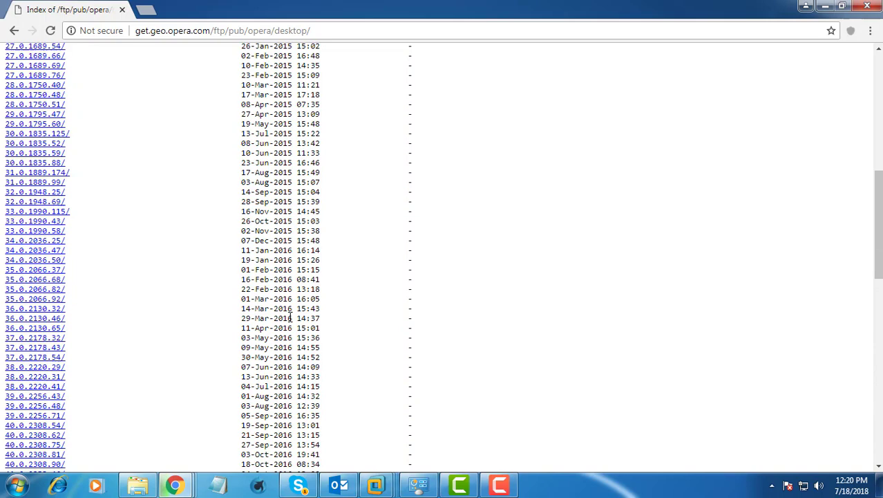
{"action": "scroll", "scroll_direction": "up", "scroll_amount": 3}
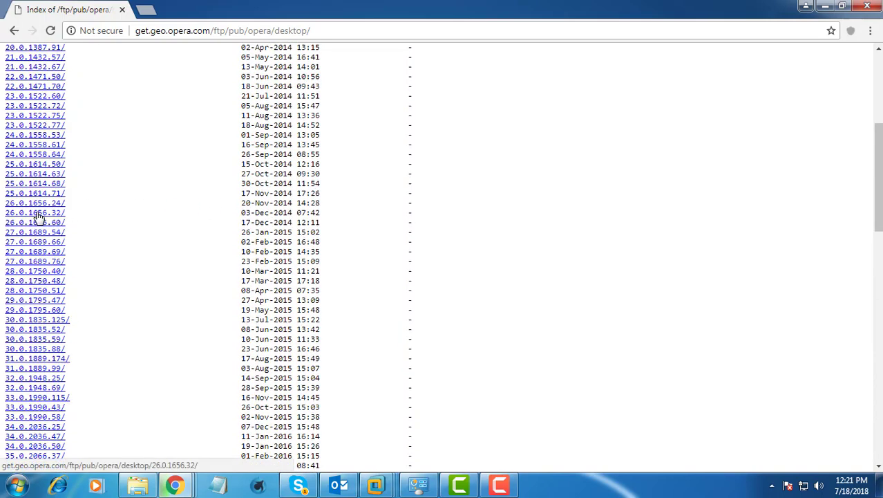
- Download Opera_26.0.1656.32_Setup.exe from the 26.0.1656.32 win folder
{"action": "left_click", "coordinate": [33, 213]}
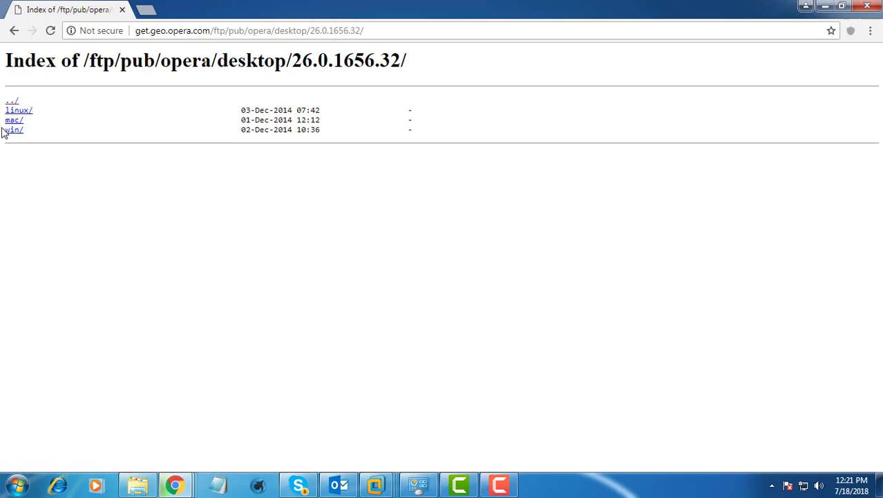
{"action": "left_click", "coordinate": [13, 130]}
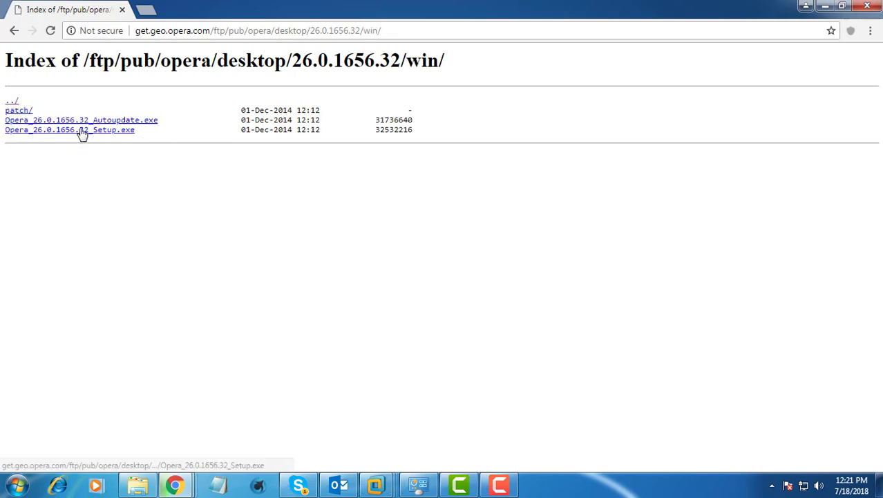
{"action": "left_click", "coordinate": [69, 130]}
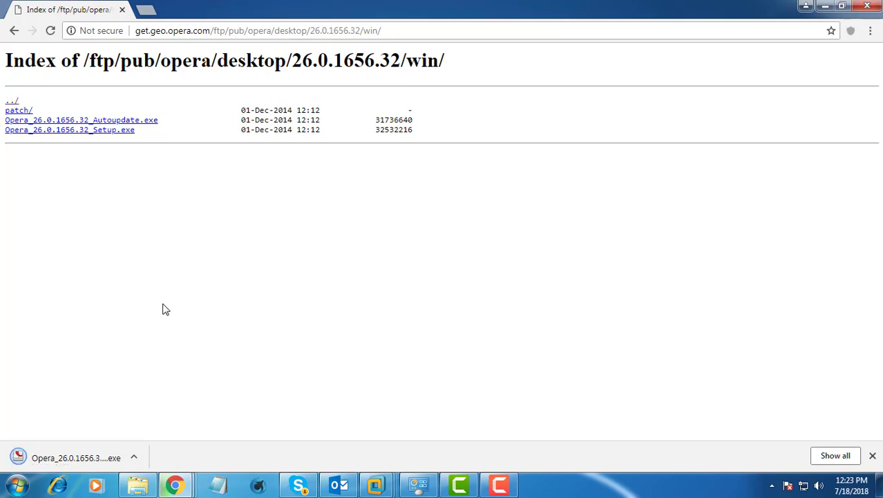
{"action": "mouse_move", "coordinate": [75, 302]}
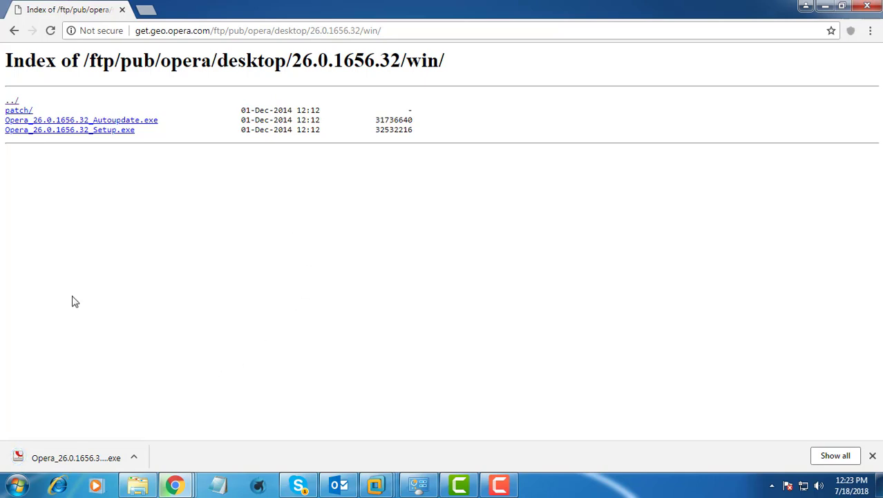
- Run the downloaded setup file from the download bar and allow it to start
{"action": "left_click", "coordinate": [76, 457]}
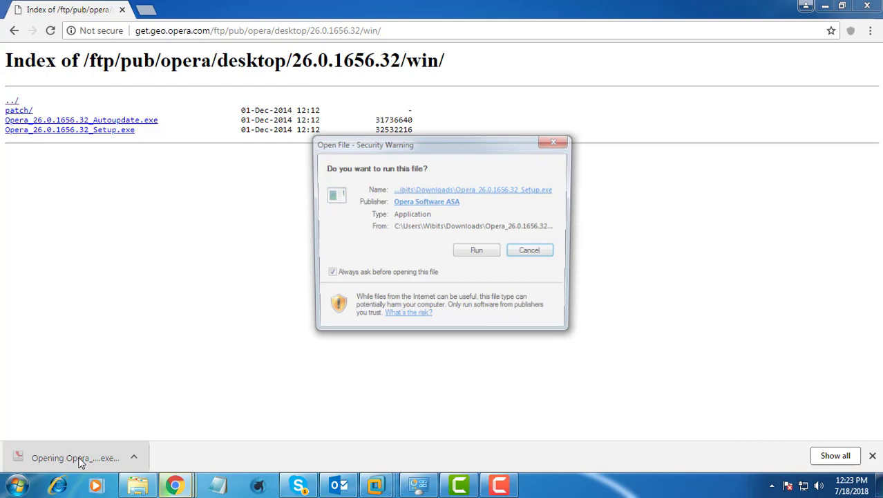
{"action": "left_click", "coordinate": [475, 248]}
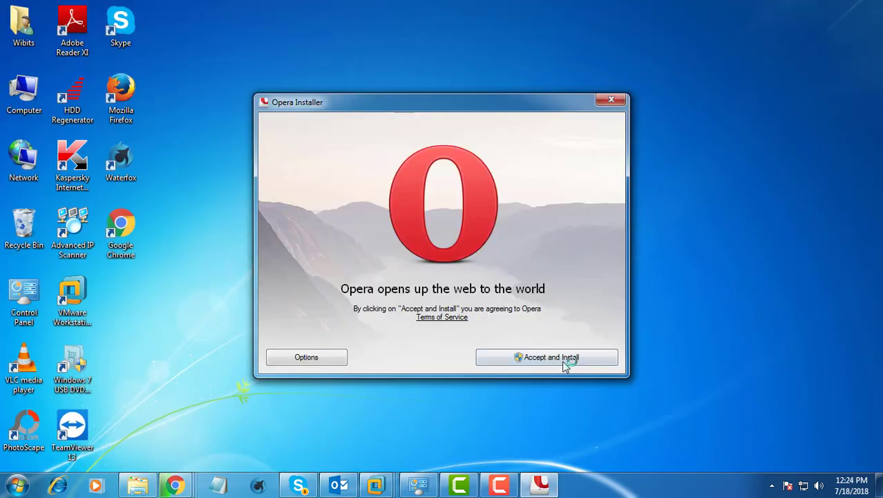
- Accept the terms and install Opera, leaving a desktop shortcut
{"action": "left_click", "coordinate": [547, 357]}
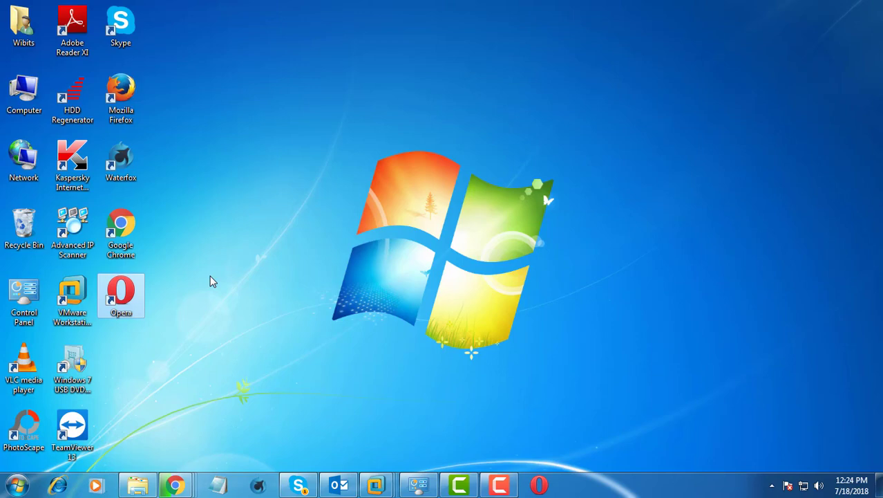
- Launch Opera from its desktop shortcut and maximize the Speed Dial window
{"action": "double_click", "coordinate": [122, 296]}
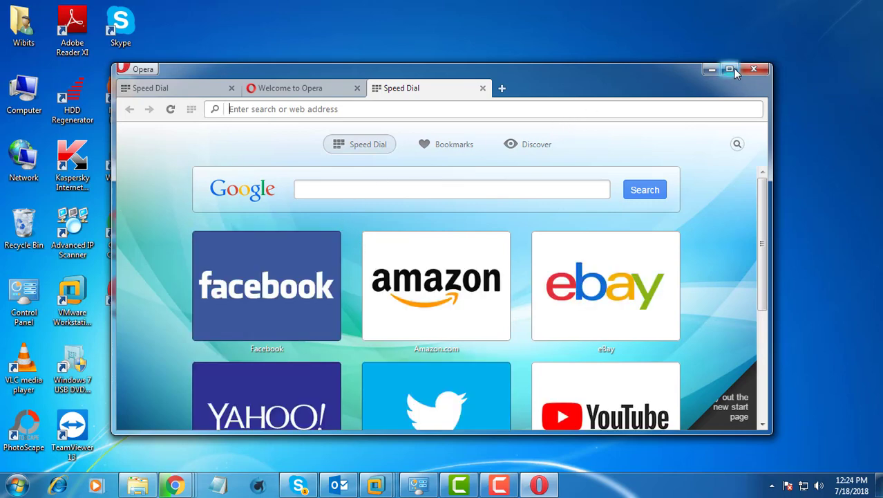
{"action": "left_click", "coordinate": [730, 69]}
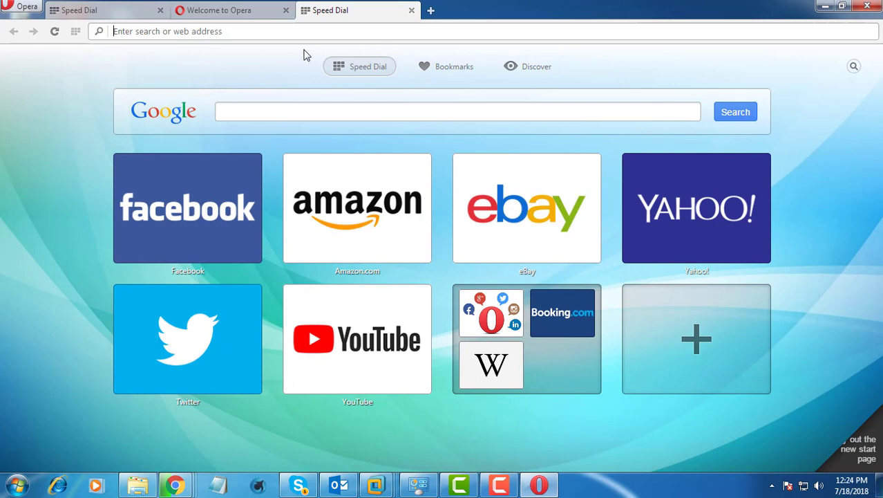
{"action": "mouse_move", "coordinate": [21, 20]}
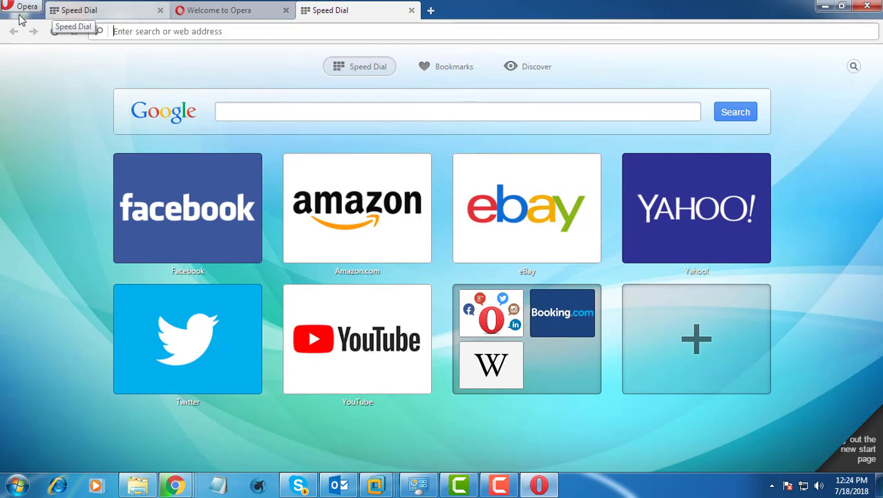
- Open About Opera from the main menu, confirming version 26.0.1656.32
{"action": "left_click", "coordinate": [22, 7]}
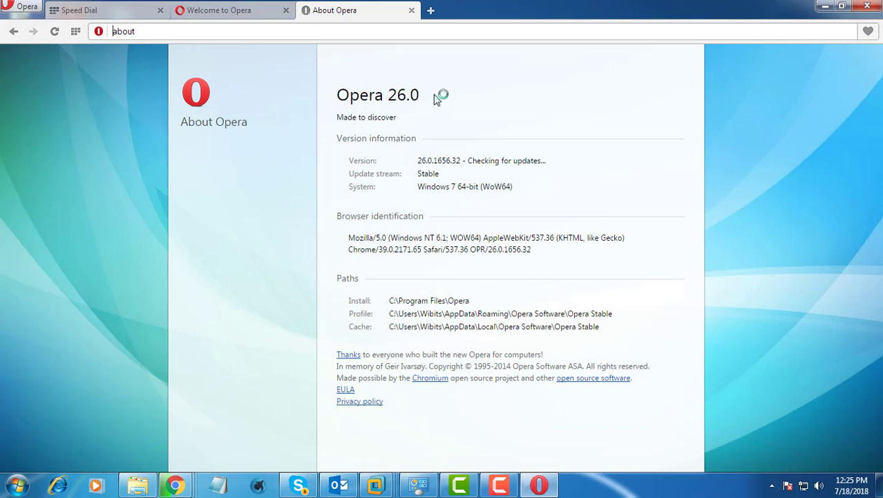
{"action": "mouse_move", "coordinate": [360, 75]}
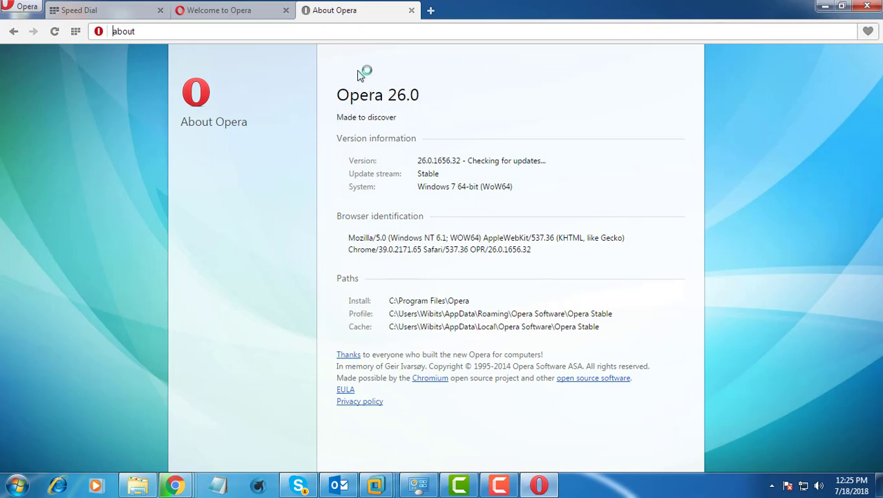